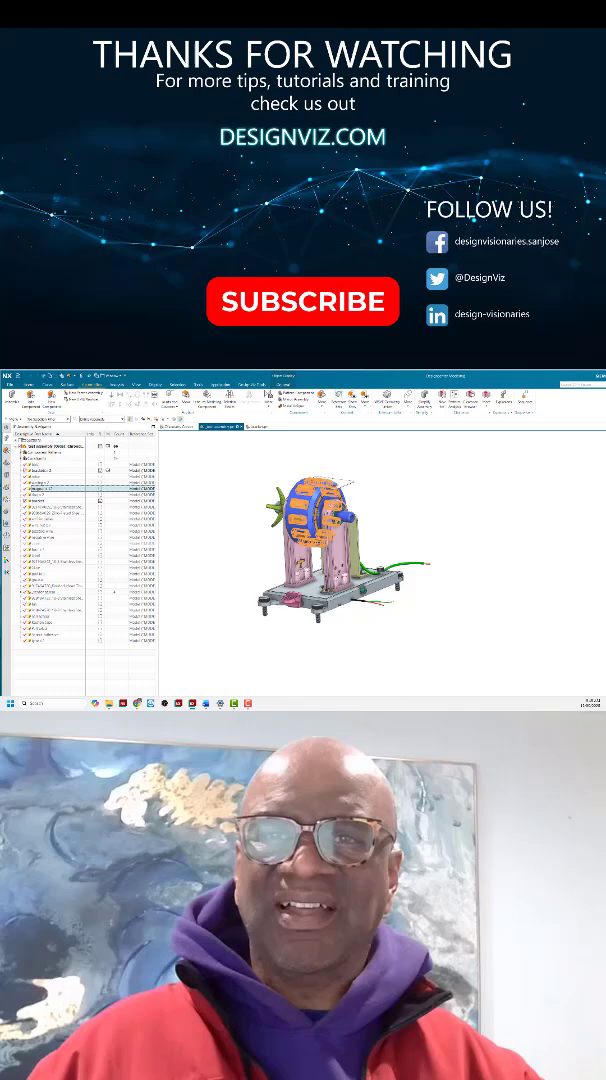
Hide the large round front component via the Assembly Navigator to reveal the orange inner parts.
right_click(42, 492)
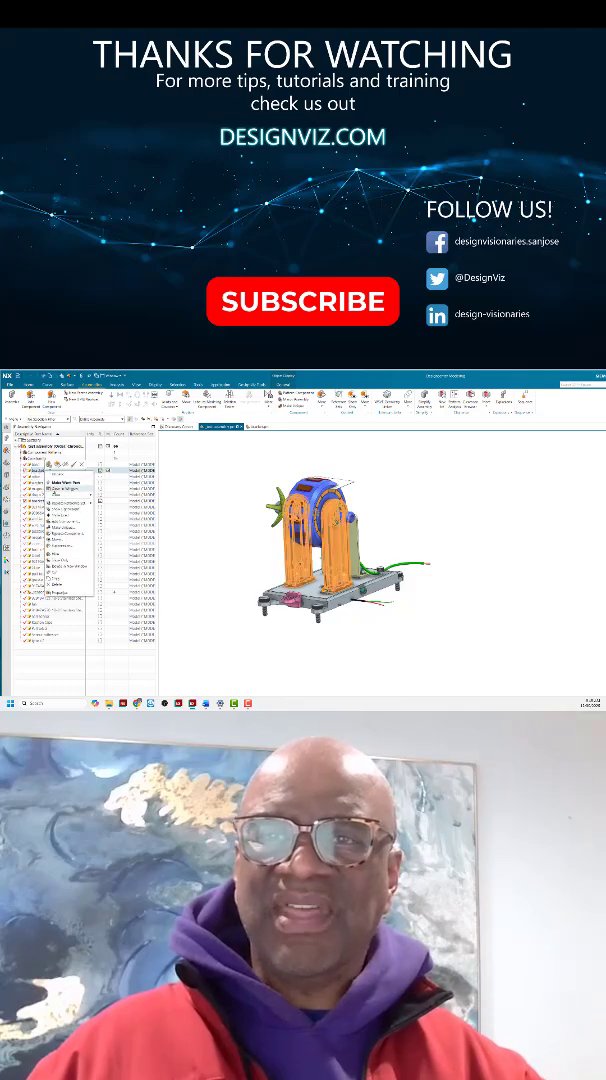